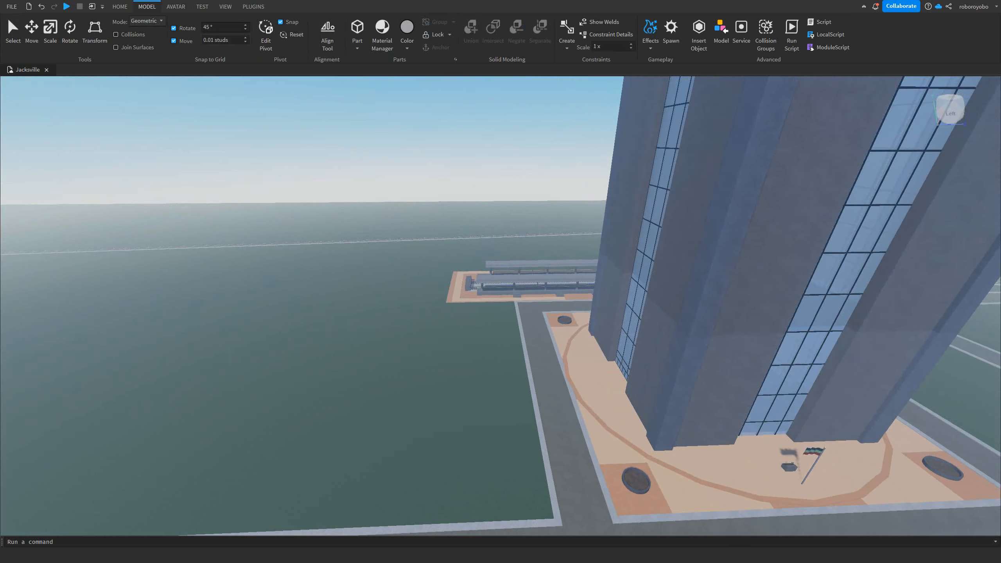
- Begin editing the Move snap-to-grid increment, currently 0.01 studs
click(224, 40)
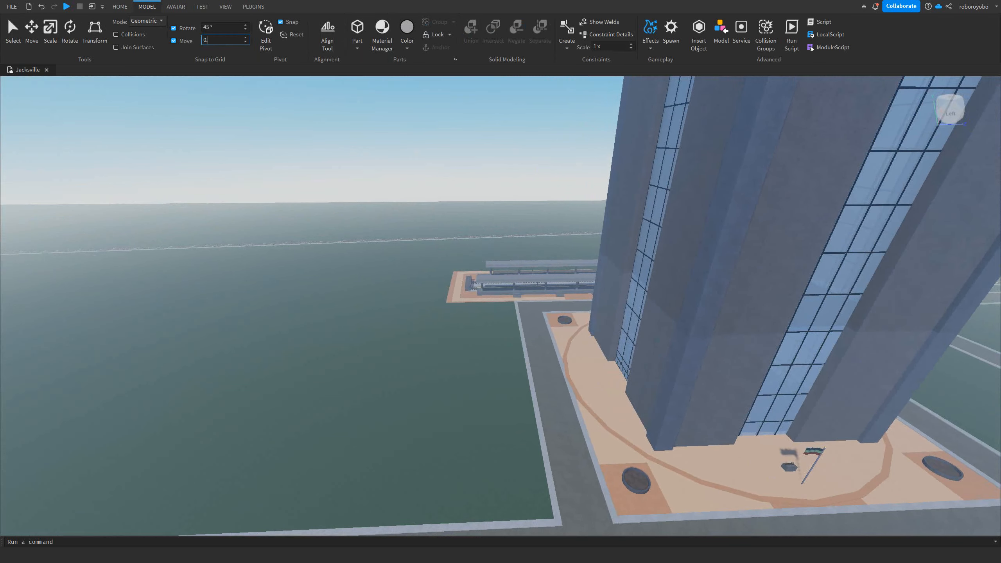